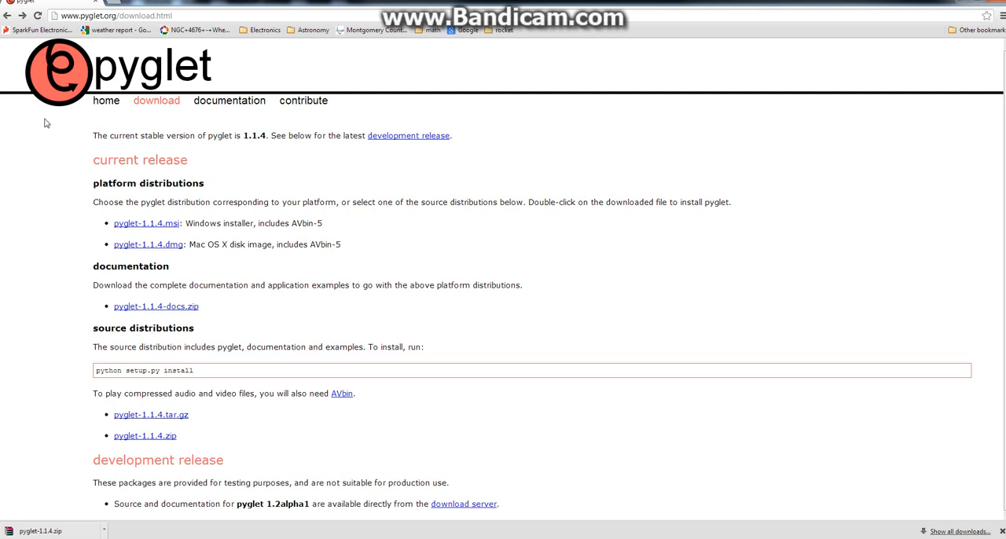
Browse the pyglet site header from Home and Download to the Documentation page.
click(106, 104)
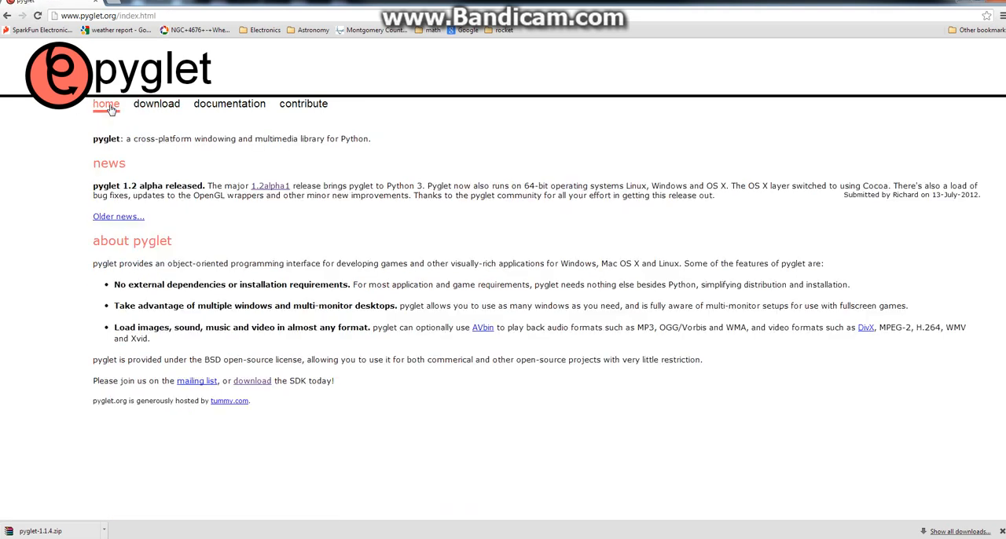
click(157, 103)
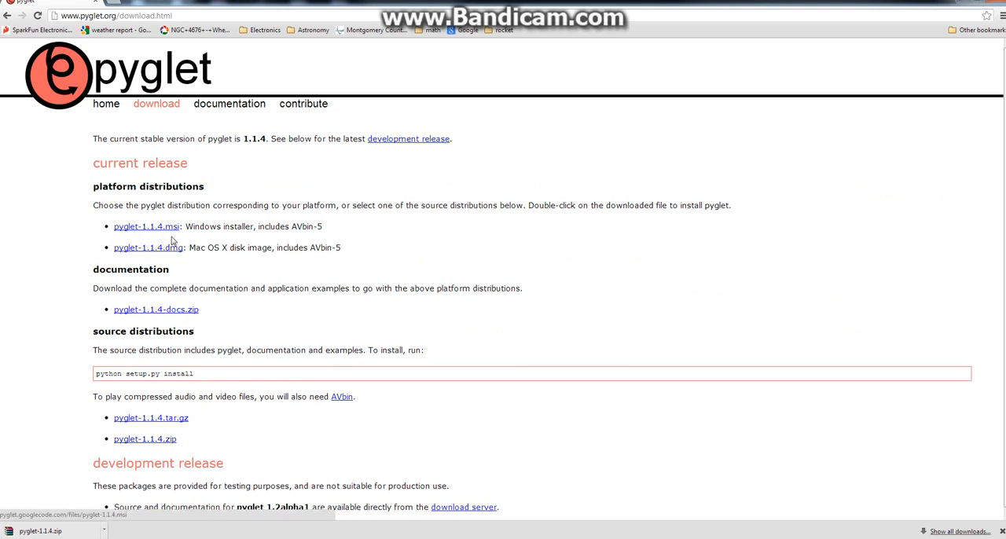
mouse_move(307, 236)
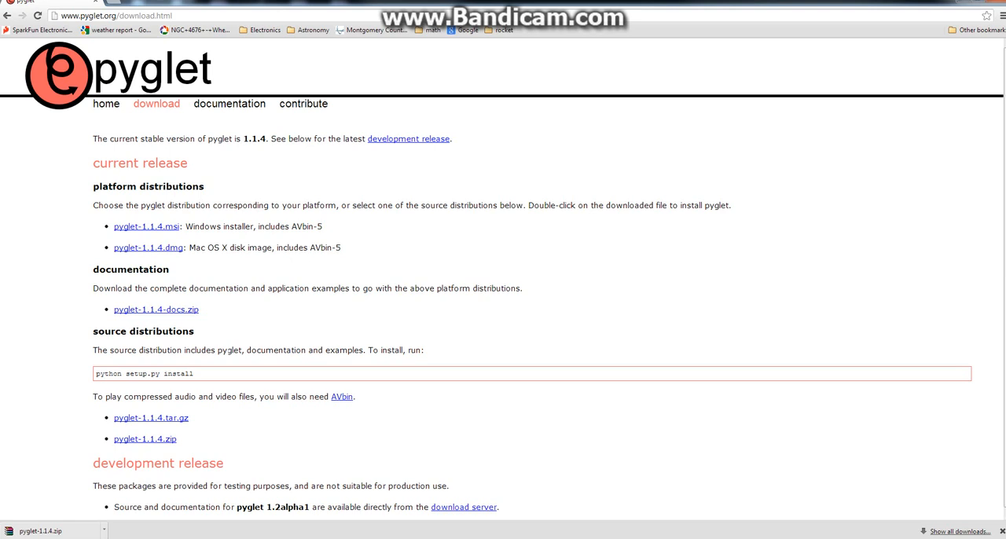
mouse_move(210, 425)
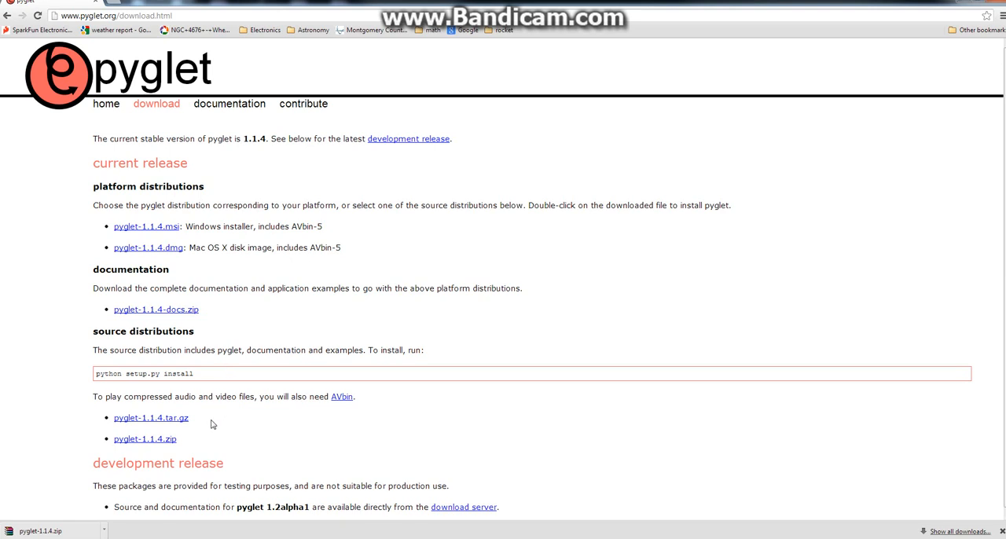
mouse_move(160, 446)
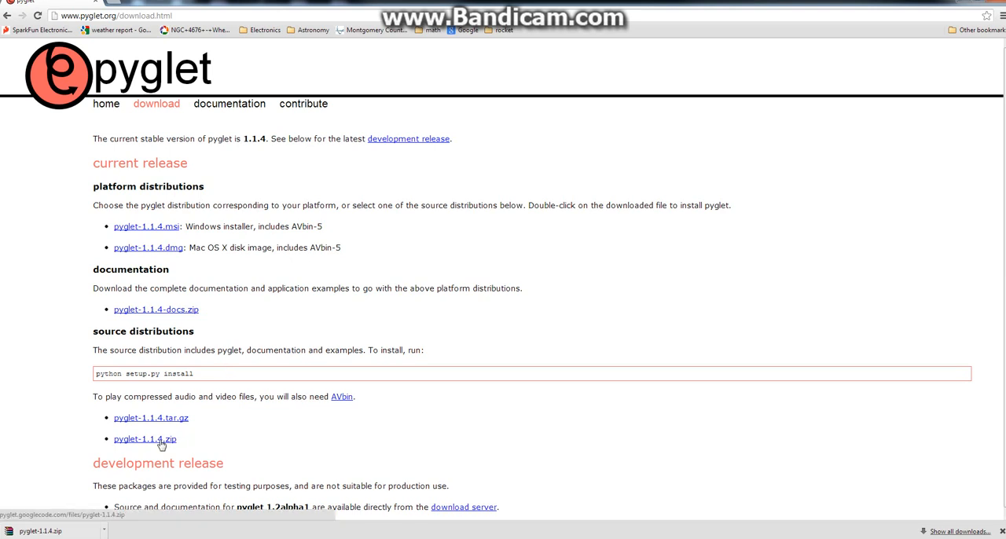
mouse_move(488, 360)
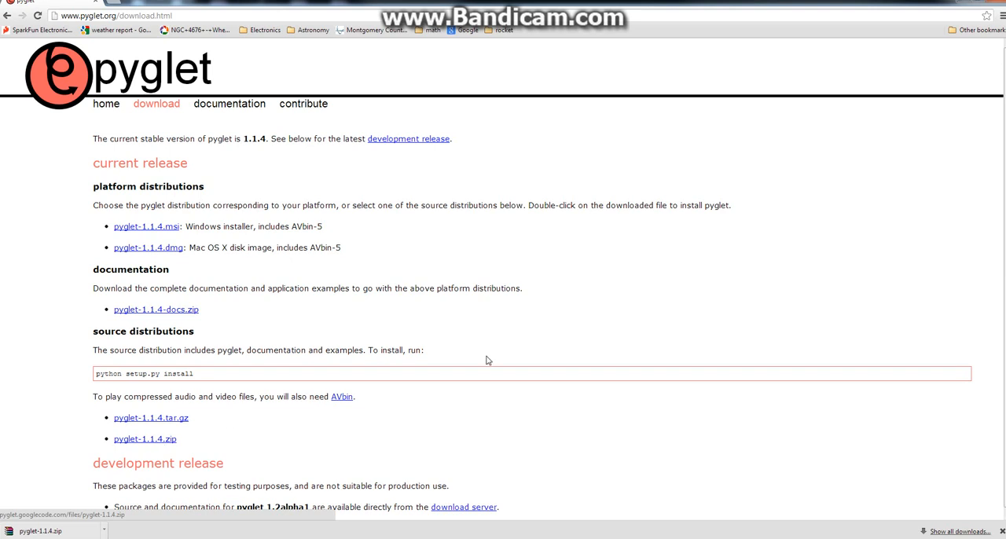
click(230, 104)
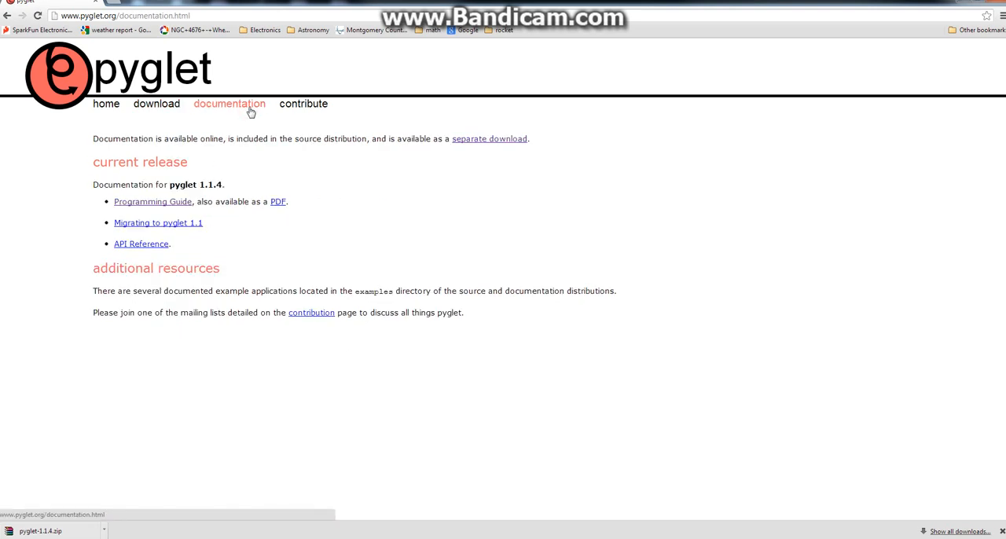
Follow the Programming Guide link and switch over to the IDLE editor.
click(152, 201)
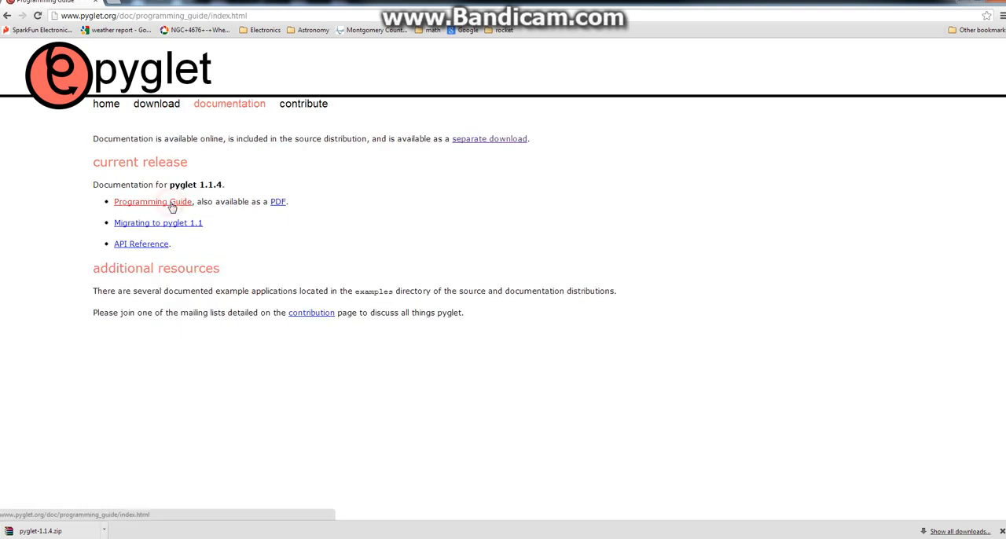
click(151, 202)
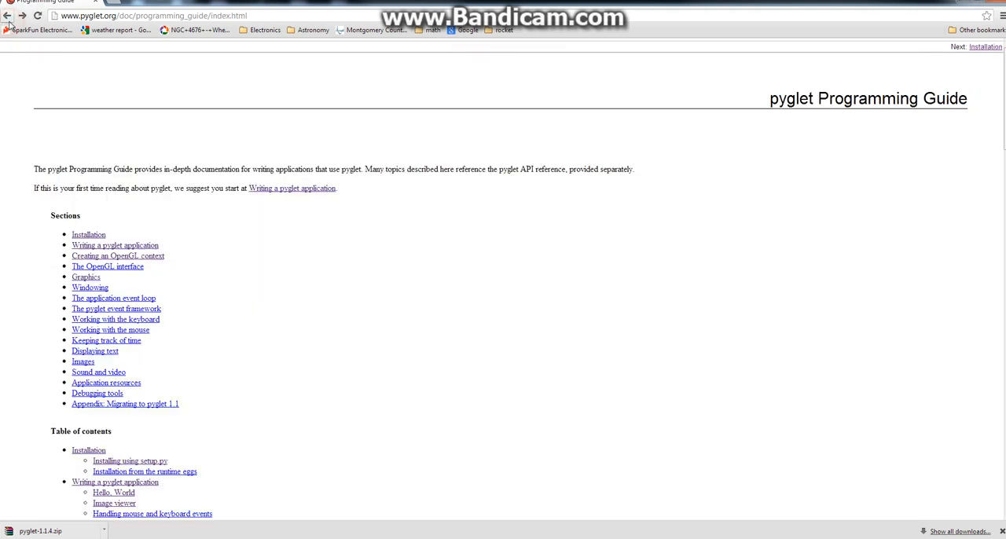
click(8, 16)
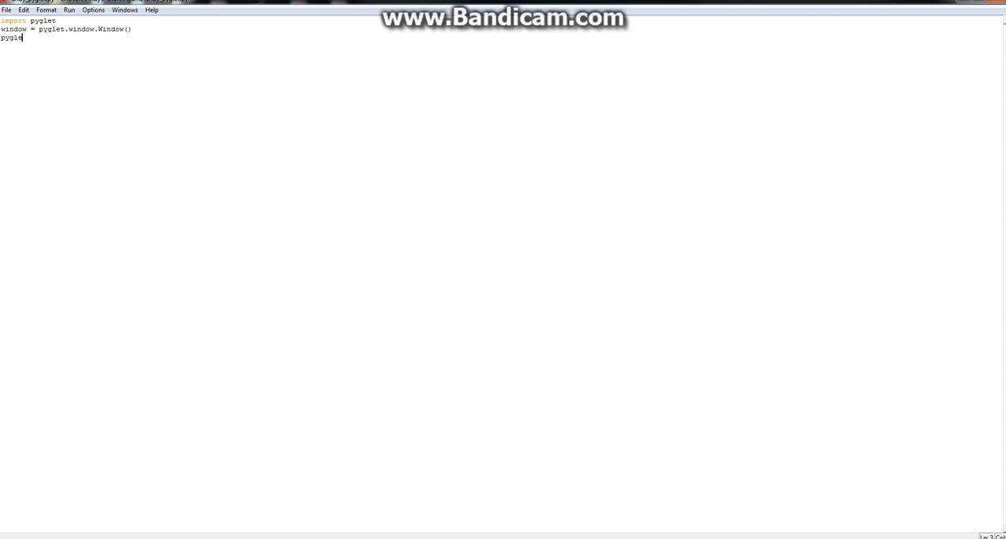
Finish the script's third line as pyglet.app.run() after the import and Window() lines.
text(t.app.run)
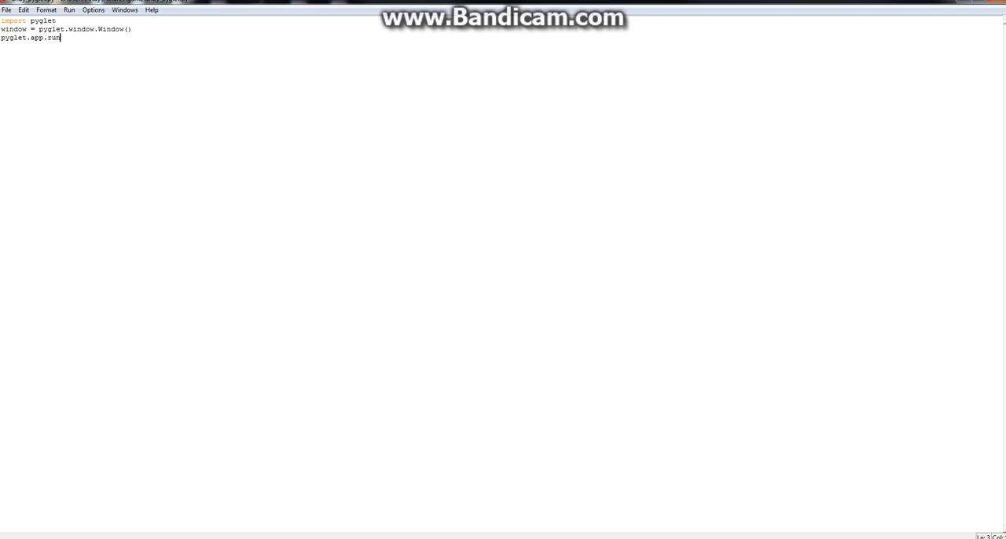
text(())
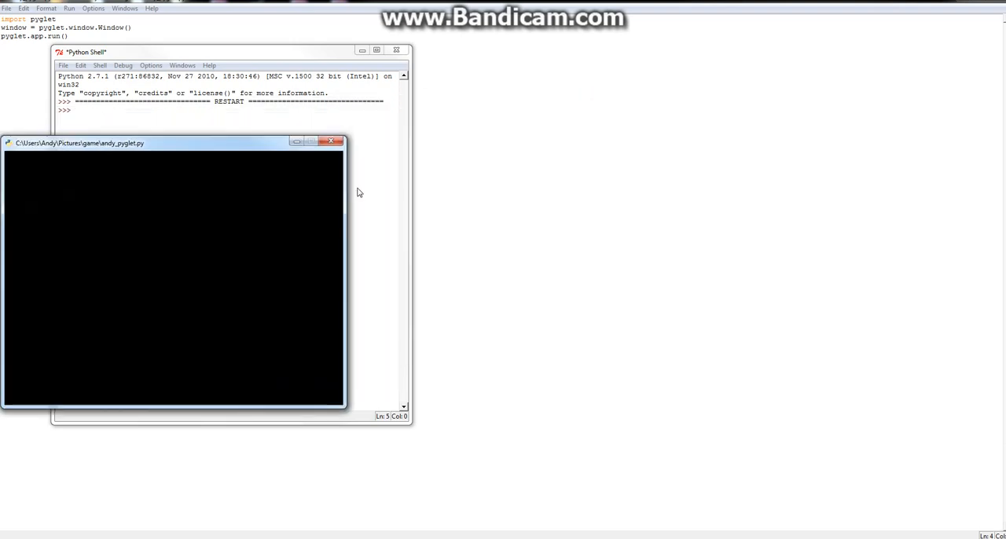
click(330, 142)
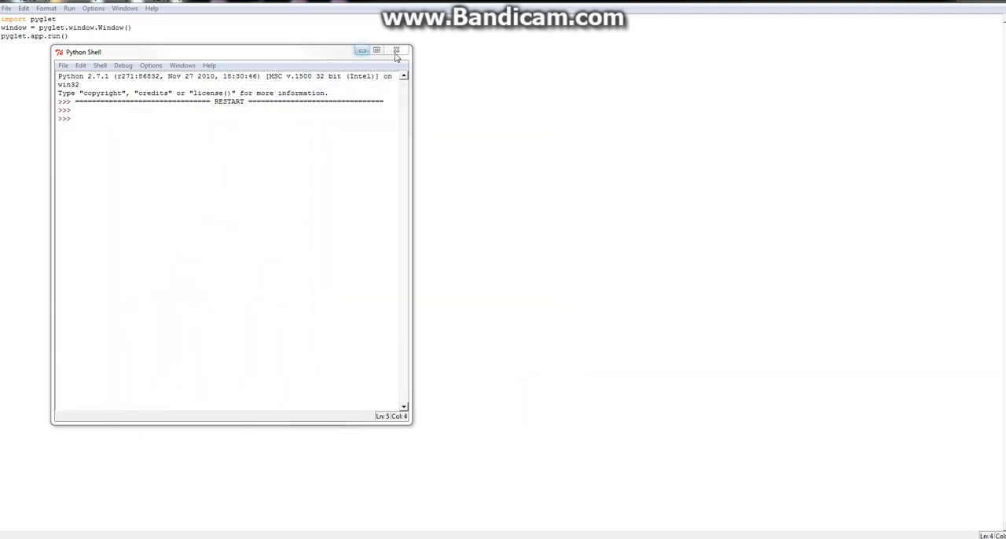
click(396, 50)
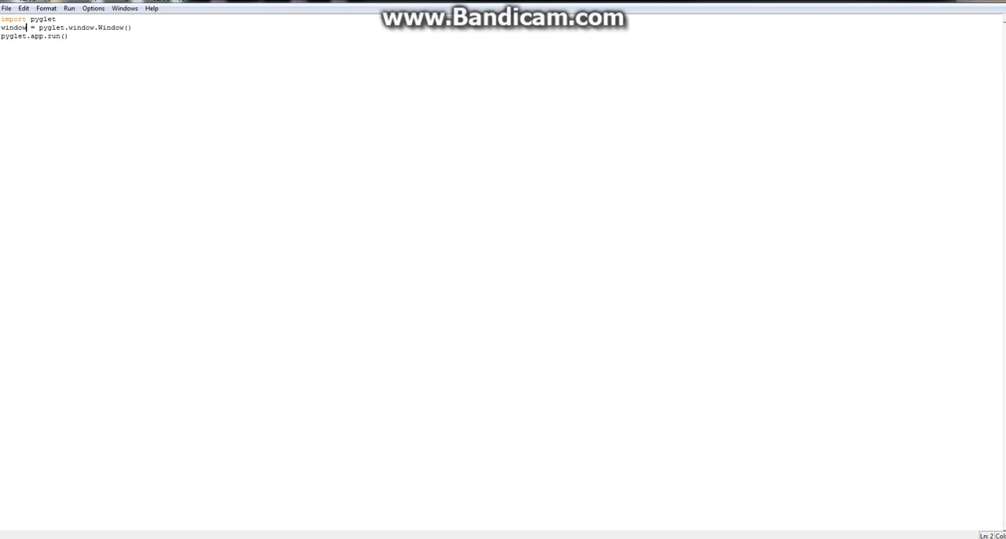
key(F5)
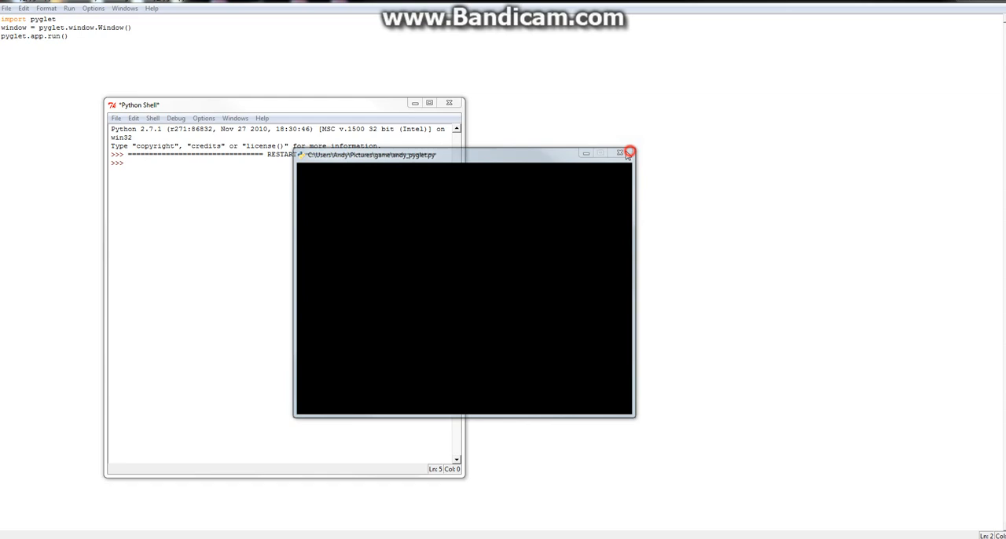
click(629, 151)
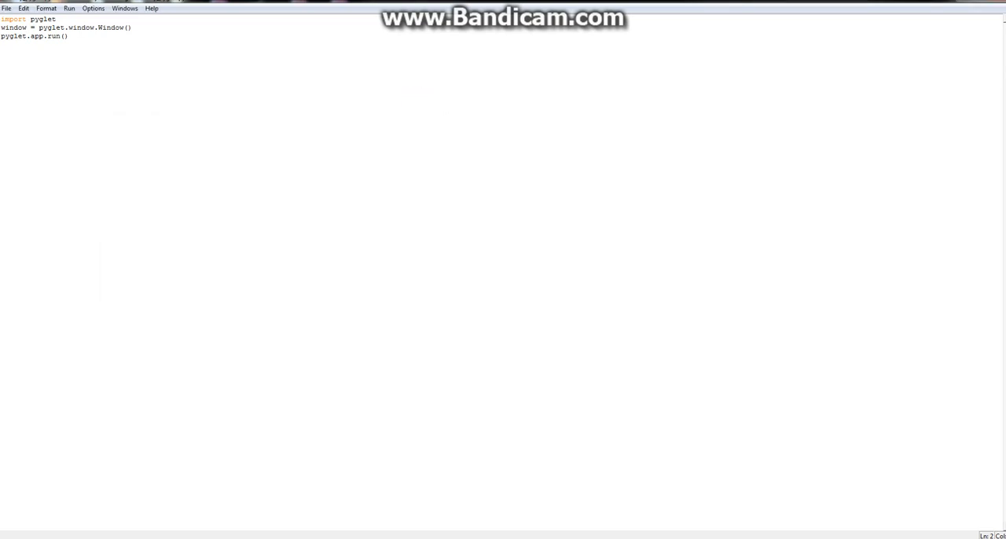
click(25, 28)
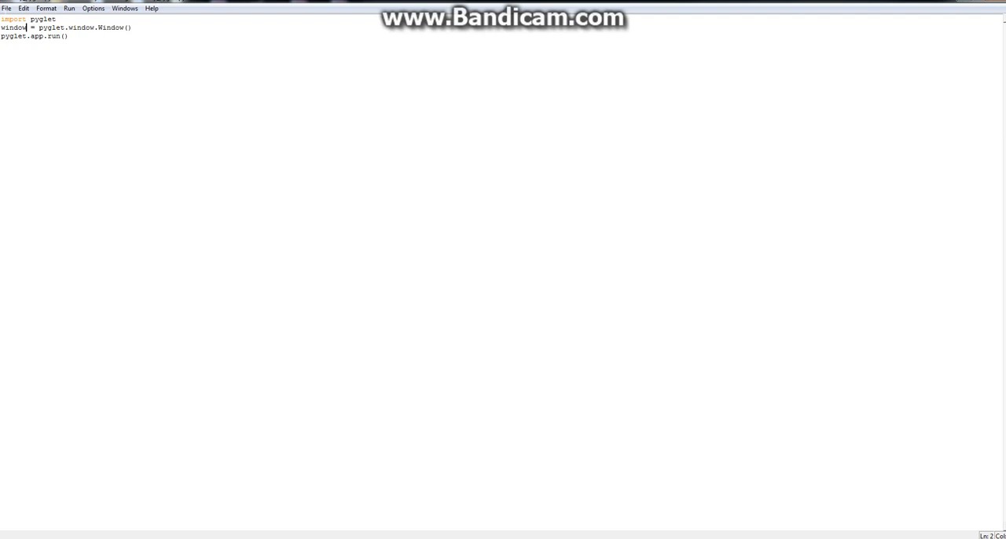